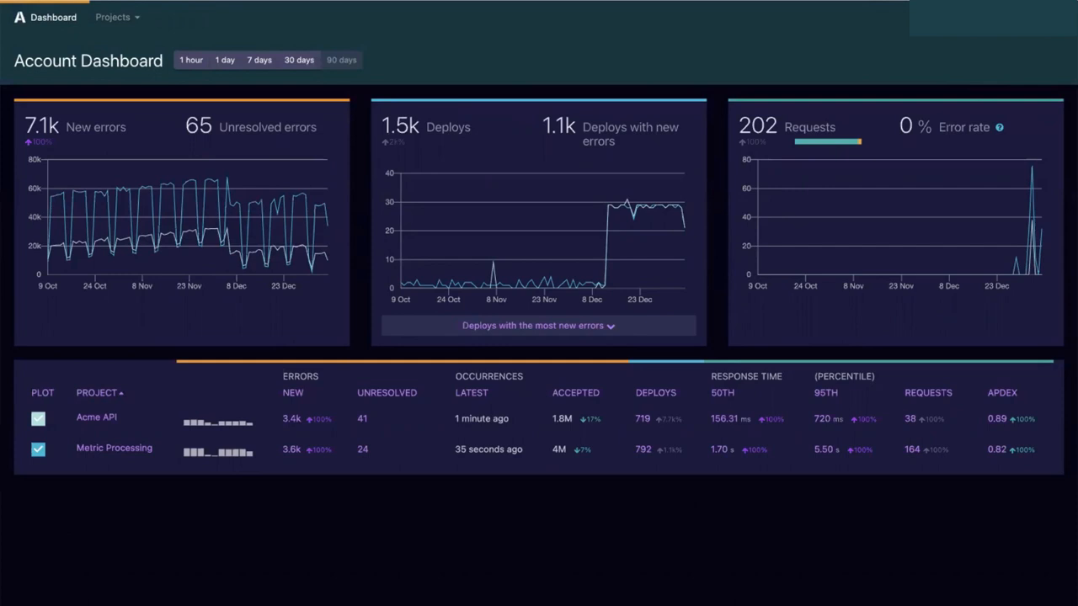
{"action": "mouse_move", "coordinate": [143, 15]}
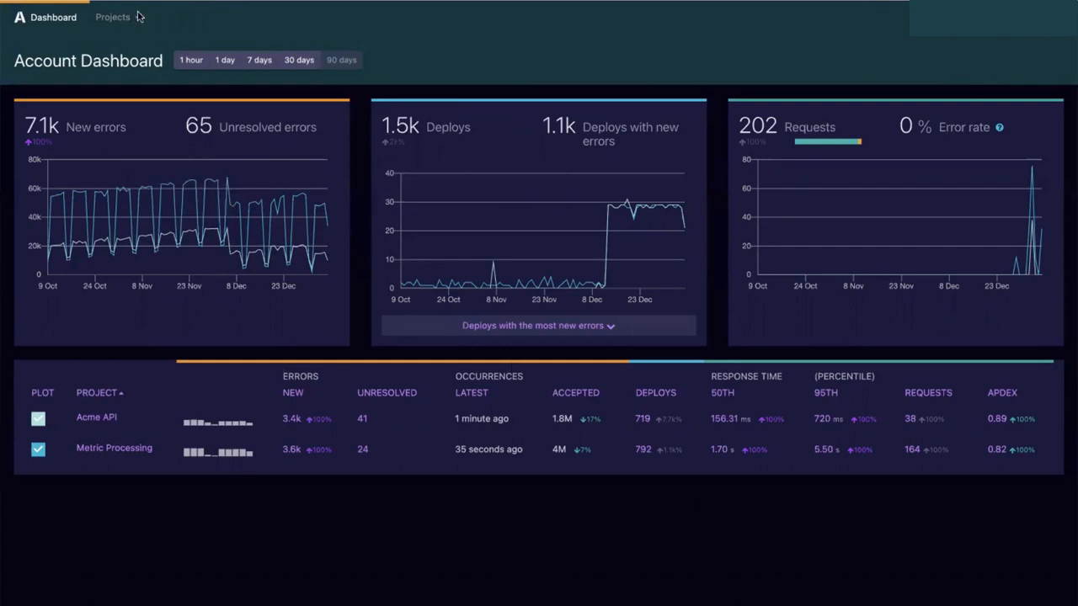
- Choose Metric Processing from the Projects list in the top bar
{"action": "left_click", "coordinate": [111, 17]}
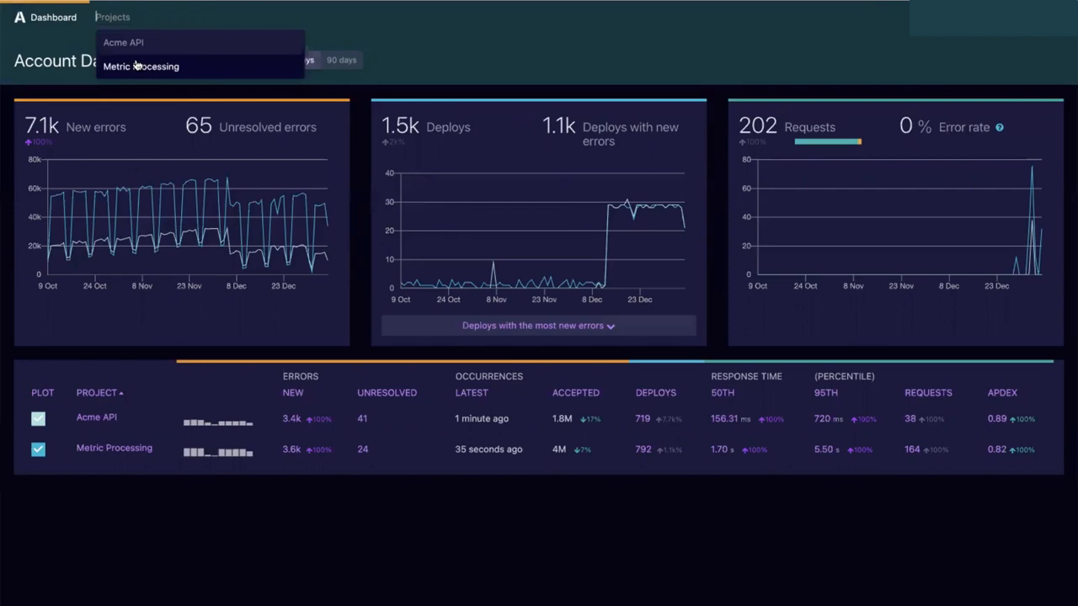
{"action": "left_click", "coordinate": [139, 68]}
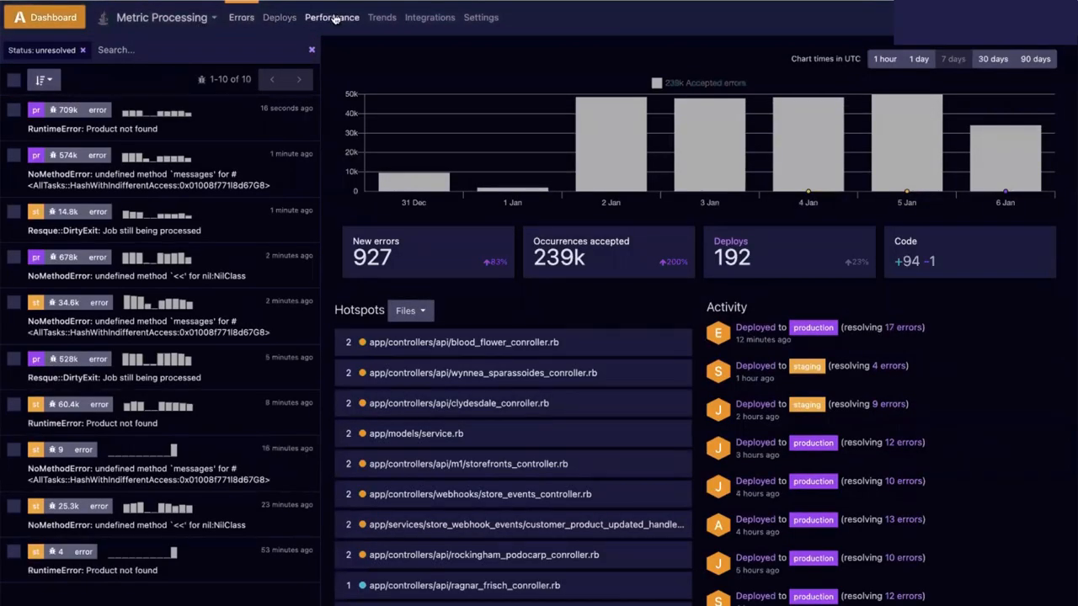
- View the Performance metrics, then the Edit Project settings showing Apdex Threshold T of 0.5 seconds
{"action": "left_click", "coordinate": [330, 17]}
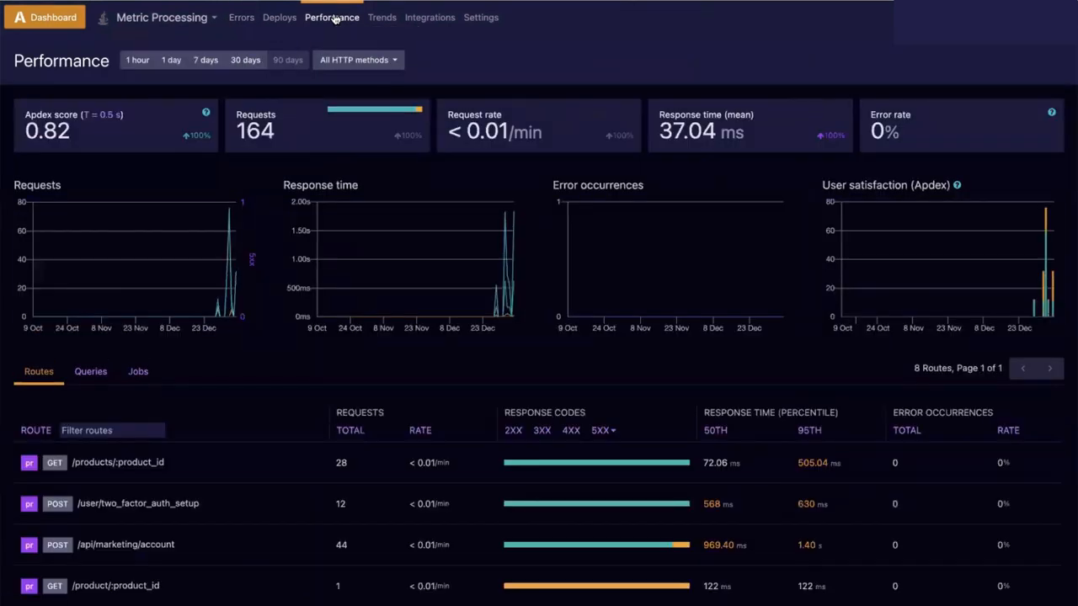
{"action": "mouse_move", "coordinate": [325, 79]}
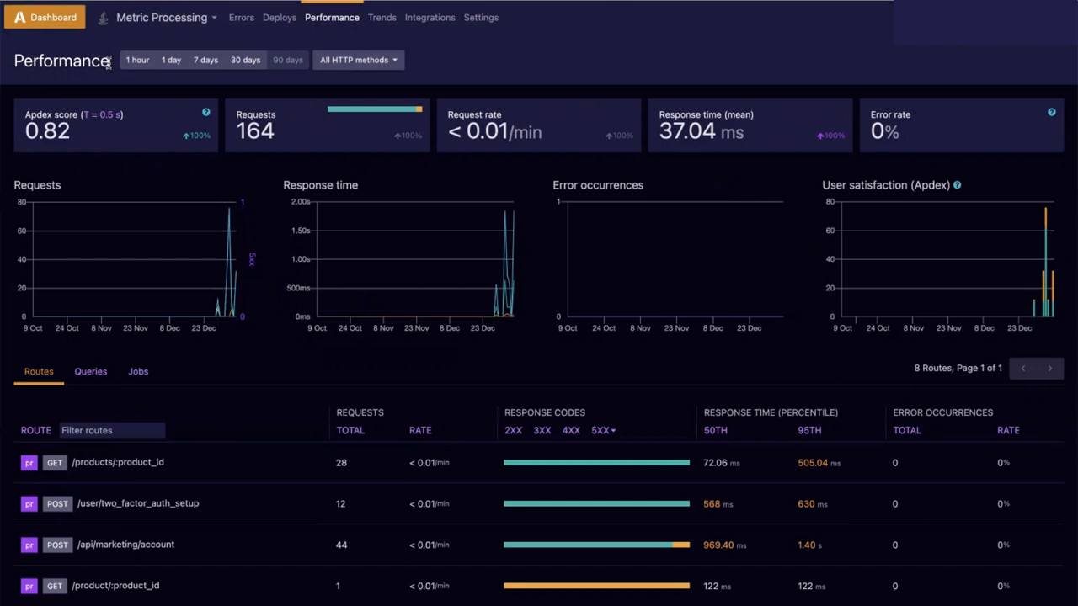
{"action": "mouse_move", "coordinate": [91, 116]}
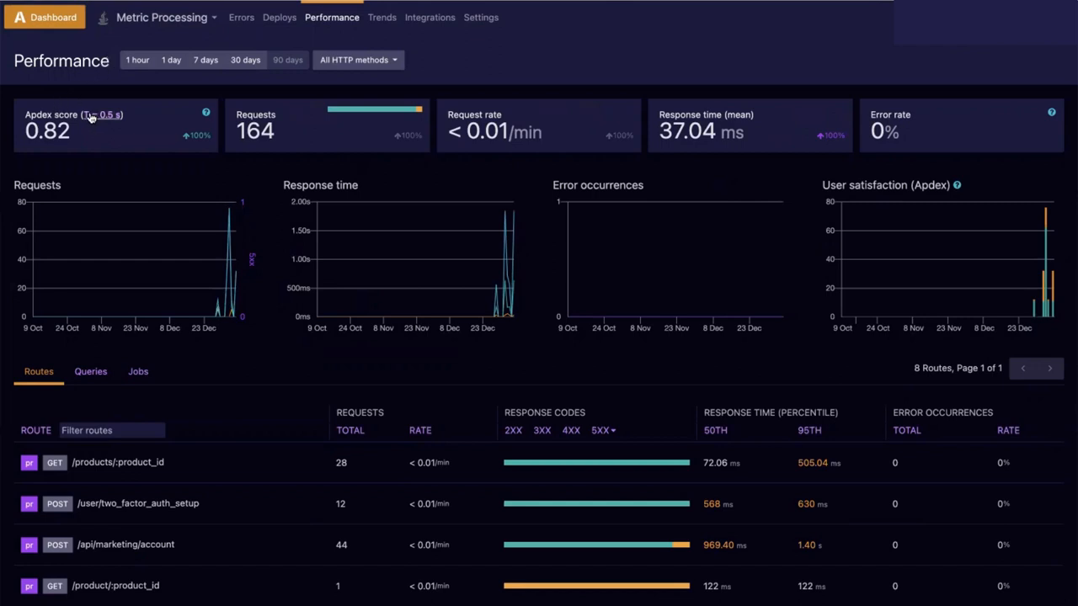
{"action": "mouse_move", "coordinate": [99, 124]}
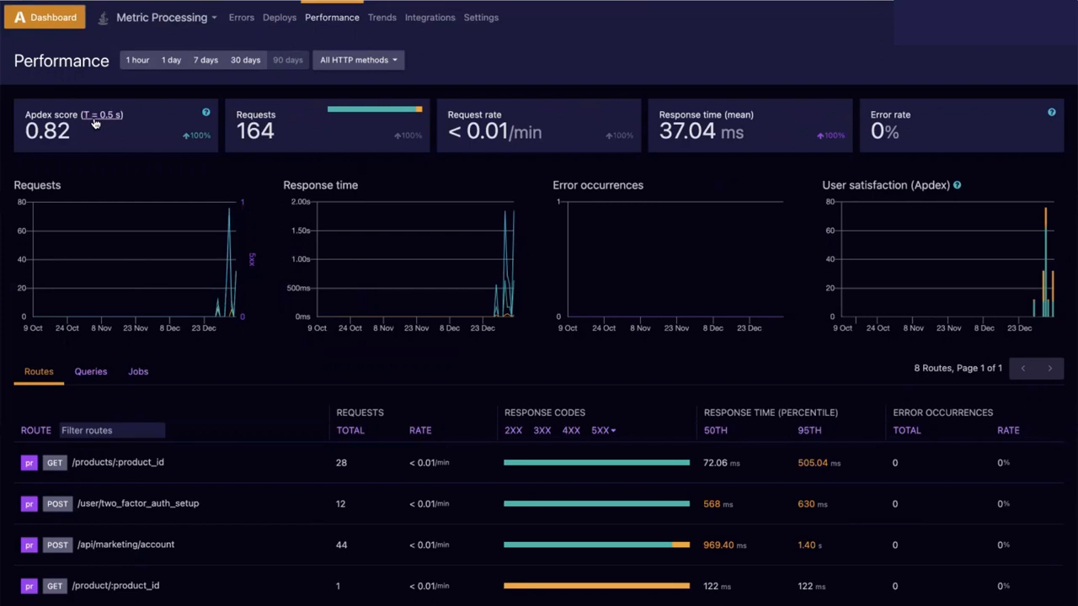
{"action": "left_click", "coordinate": [482, 17]}
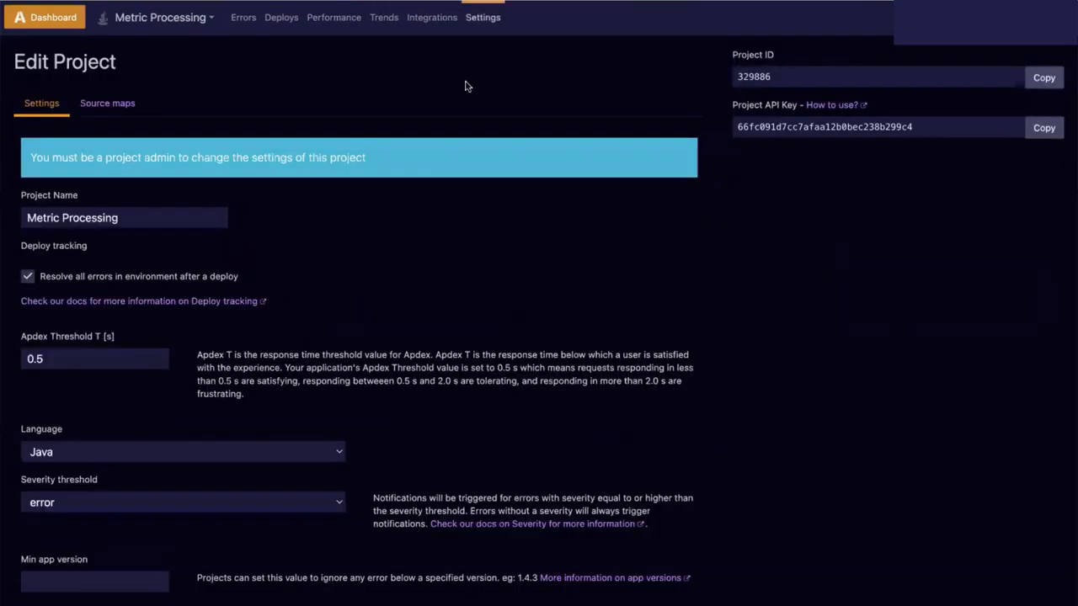
{"action": "mouse_move", "coordinate": [333, 20]}
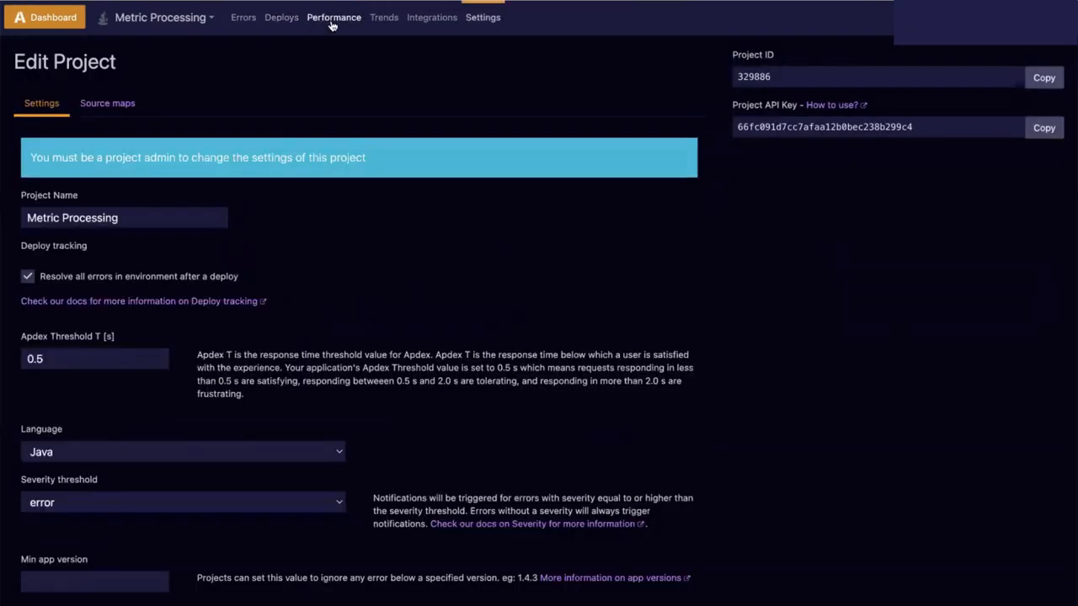
- Switch back to the Performance page with the 0.82 Apdex score and user satisfaction graph
{"action": "left_click", "coordinate": [333, 17]}
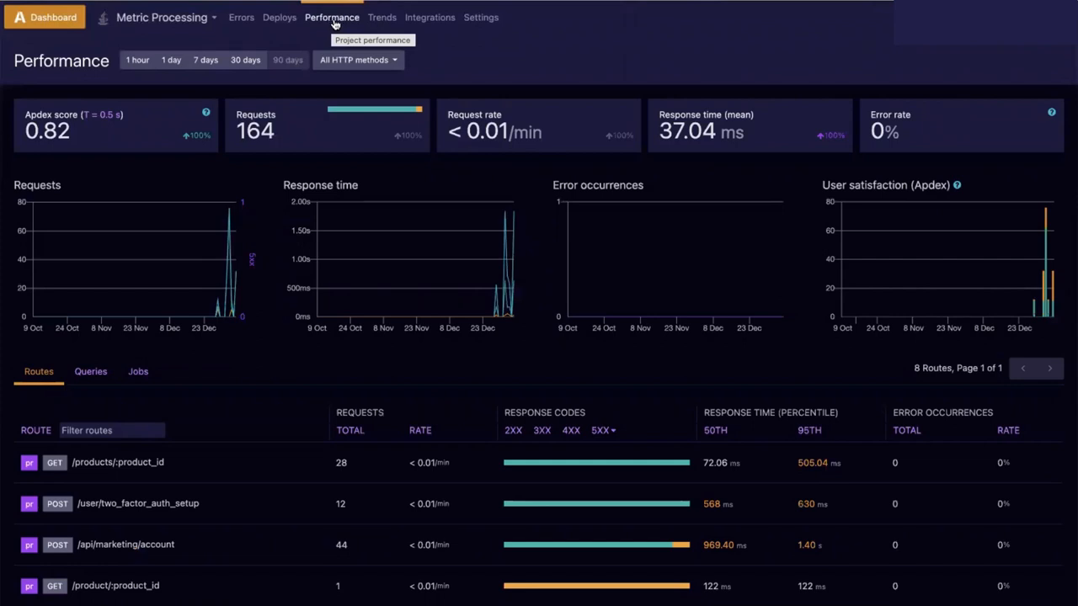
{"action": "mouse_move", "coordinate": [682, 43]}
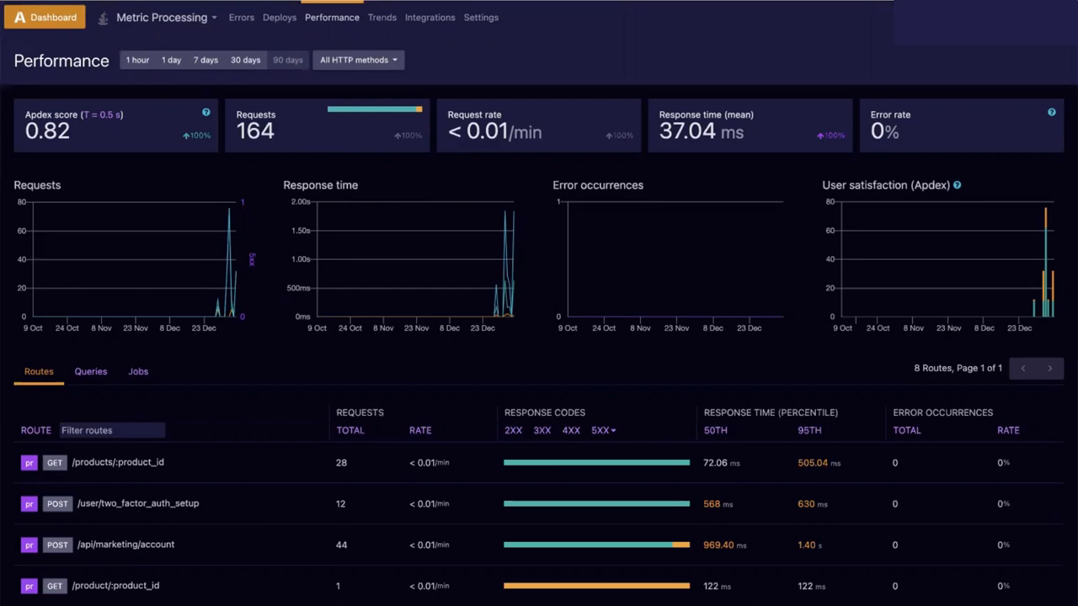
{"action": "mouse_move", "coordinate": [862, 66]}
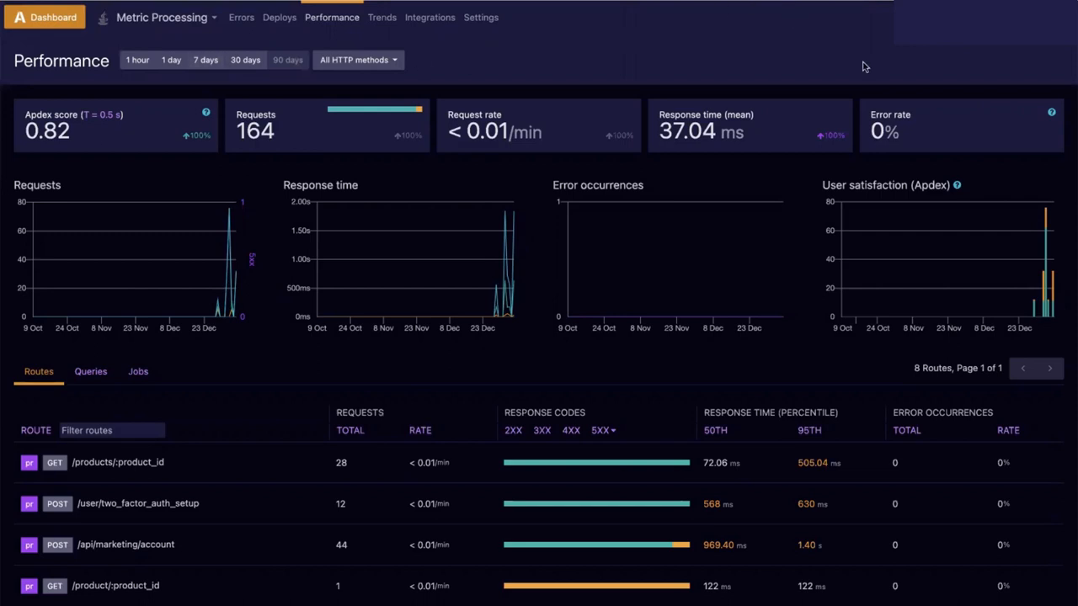
{"action": "mouse_move", "coordinate": [906, 286]}
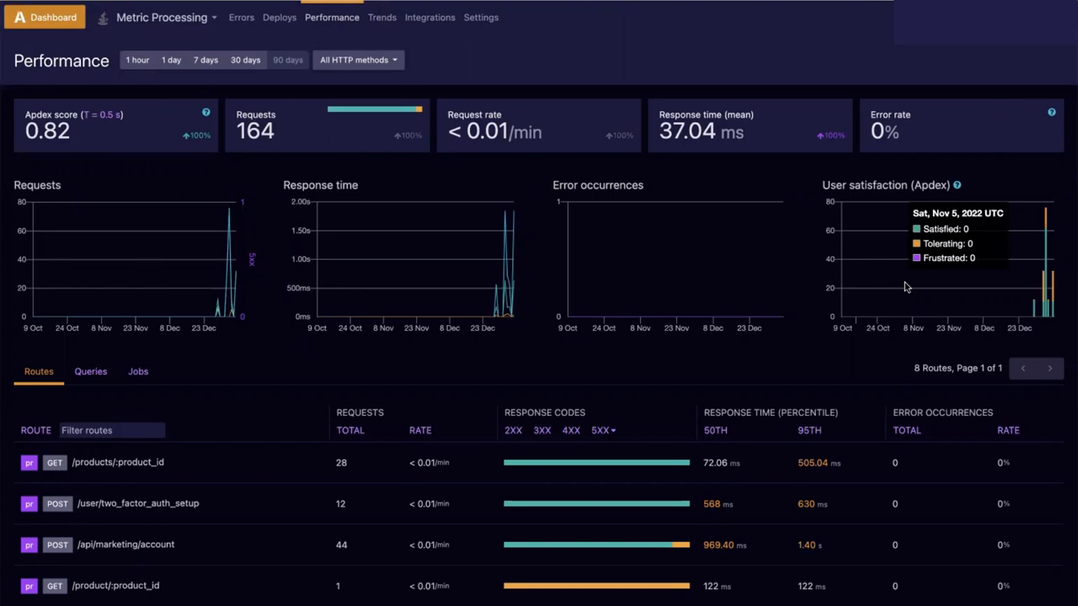
{"action": "mouse_move", "coordinate": [822, 352]}
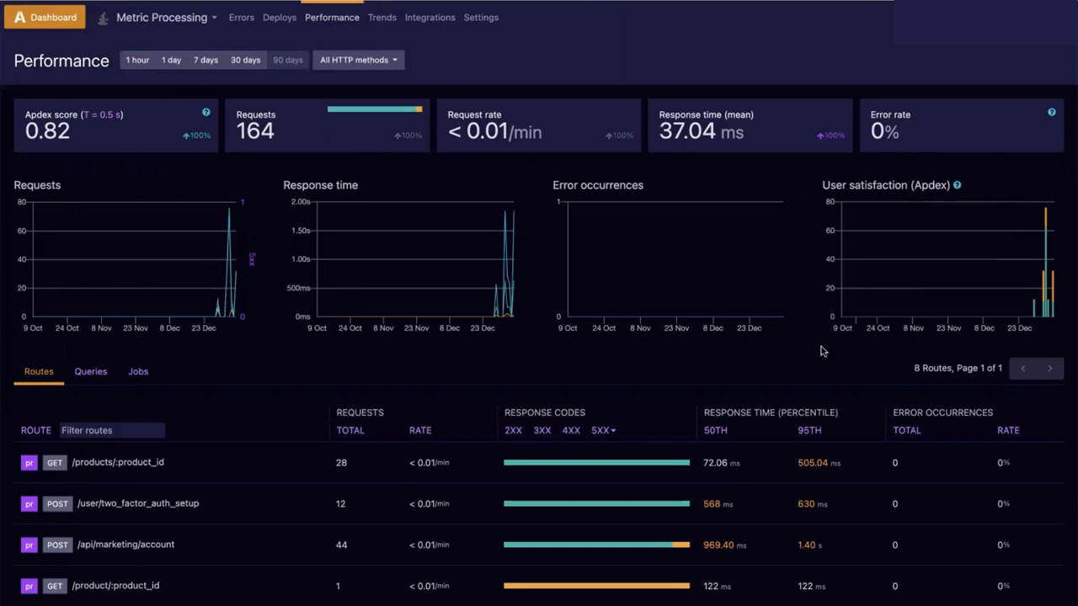